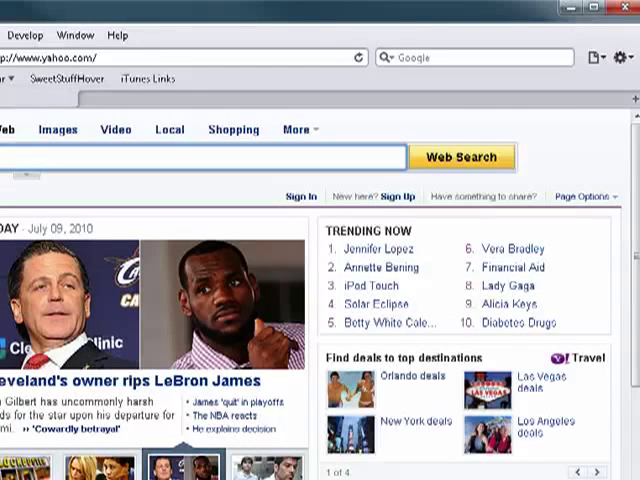
# Bring up Safari's Preferences showing the Tabs settings.
pyautogui.click(624, 56)
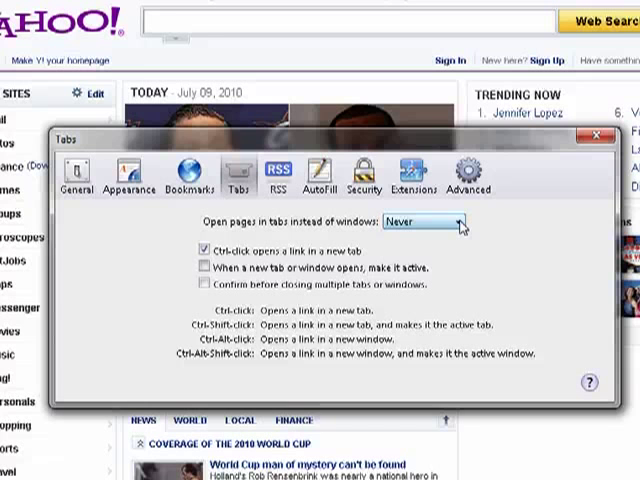
# Expand 'Open pages in tabs instead of windows' to list Never, Automatically and Always.
pyautogui.click(424, 222)
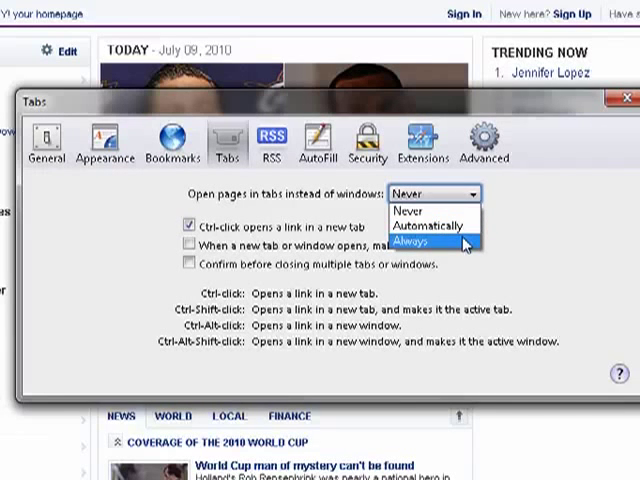
# Choose Always, confirm Always Create Tabs, and close the preferences.
pyautogui.click(416, 242)
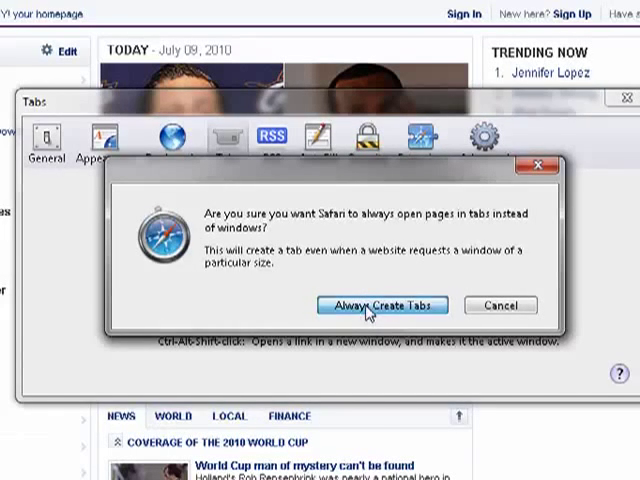
pyautogui.click(380, 304)
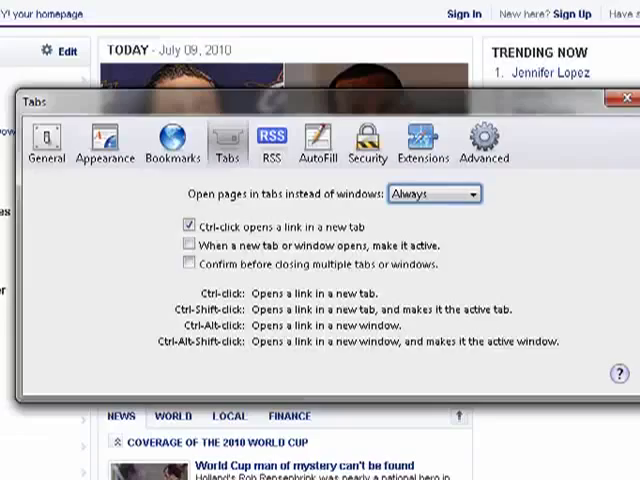
pyautogui.click(624, 98)
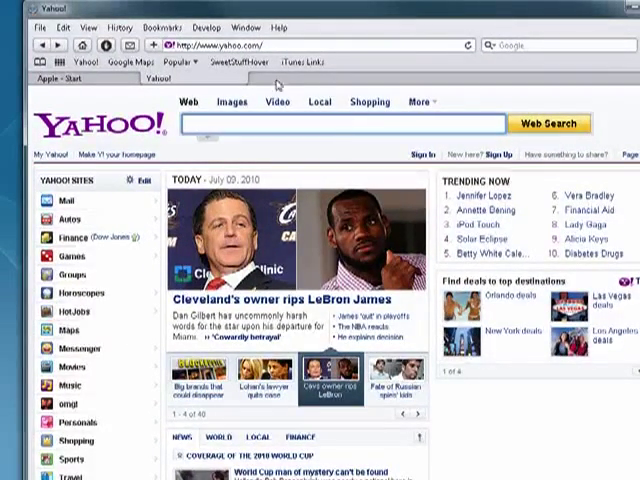
pyautogui.moveTo(430, 68)
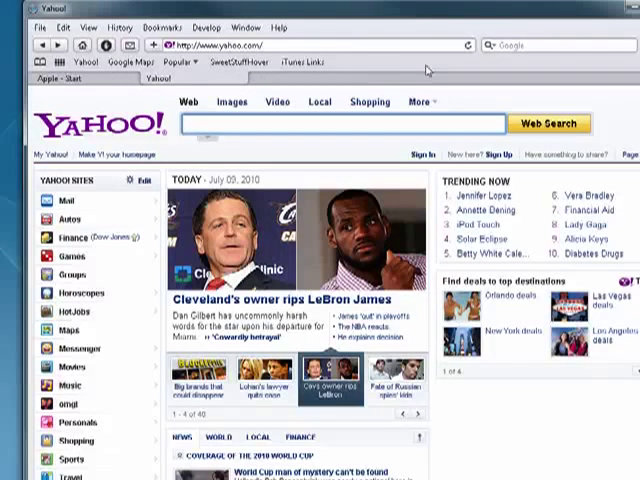